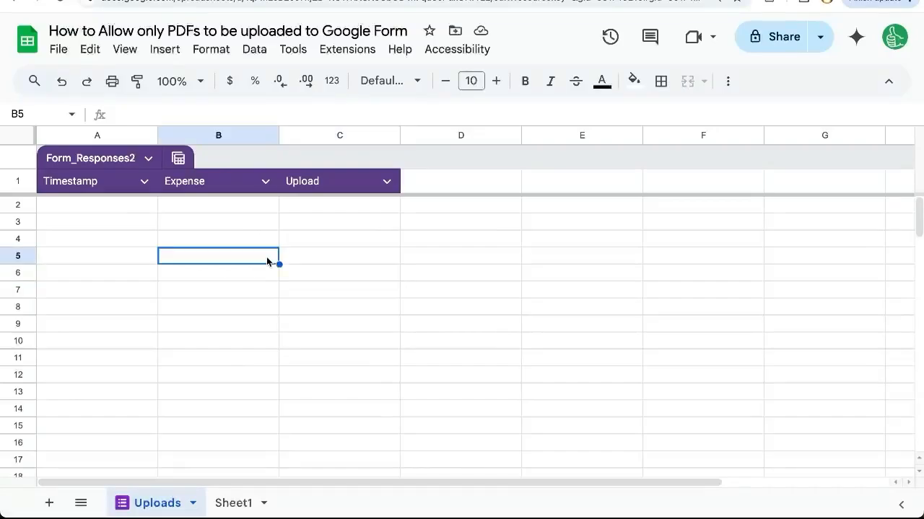
{"action": "mouse_move", "coordinate": [354, 228]}
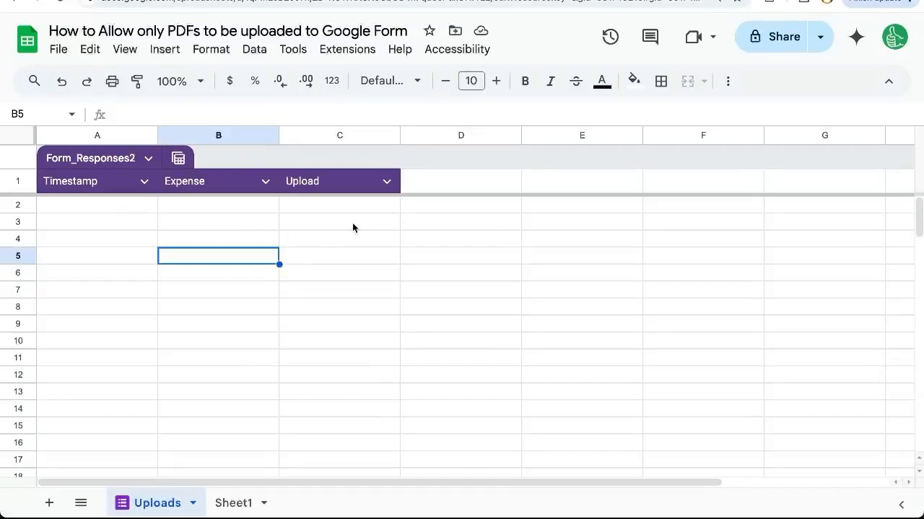
Step: Switch from the responses sheet to the linked form and show the Upload question's answer-type choices
{"action": "left_click", "coordinate": [339, 222]}
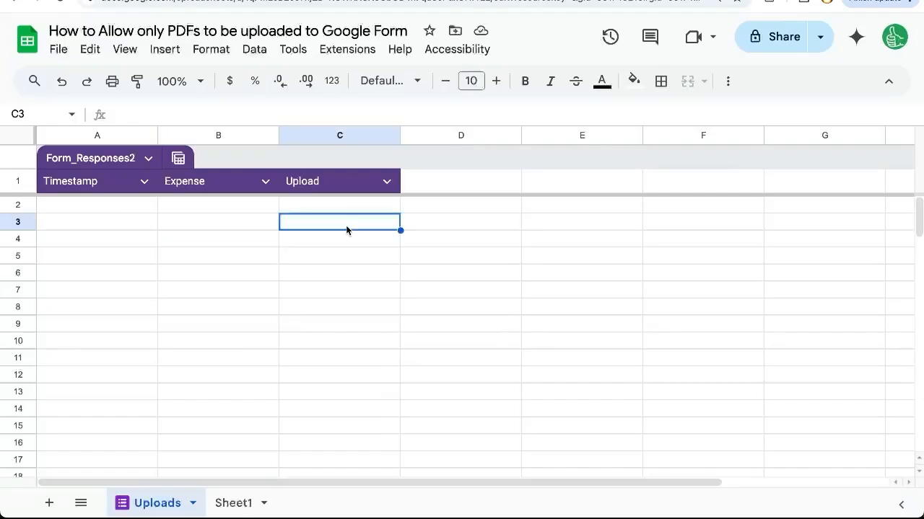
{"action": "mouse_move", "coordinate": [323, 262]}
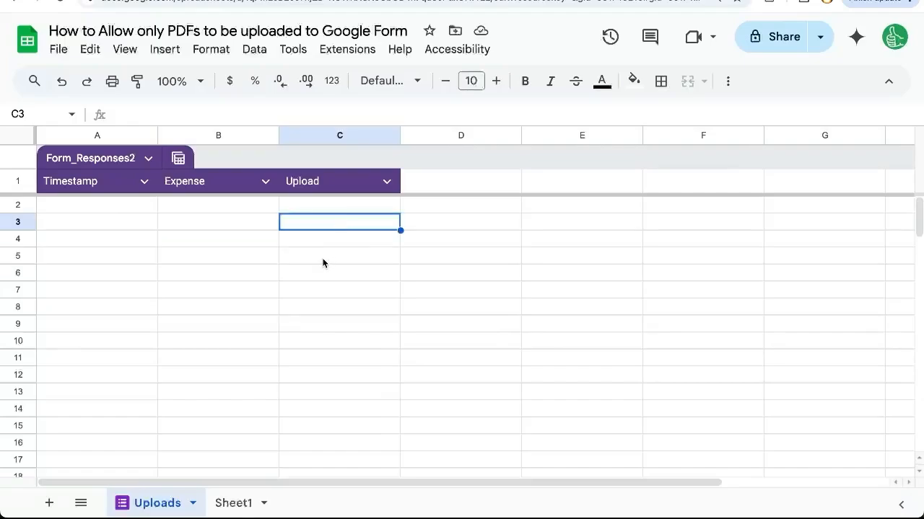
{"action": "mouse_move", "coordinate": [311, 280]}
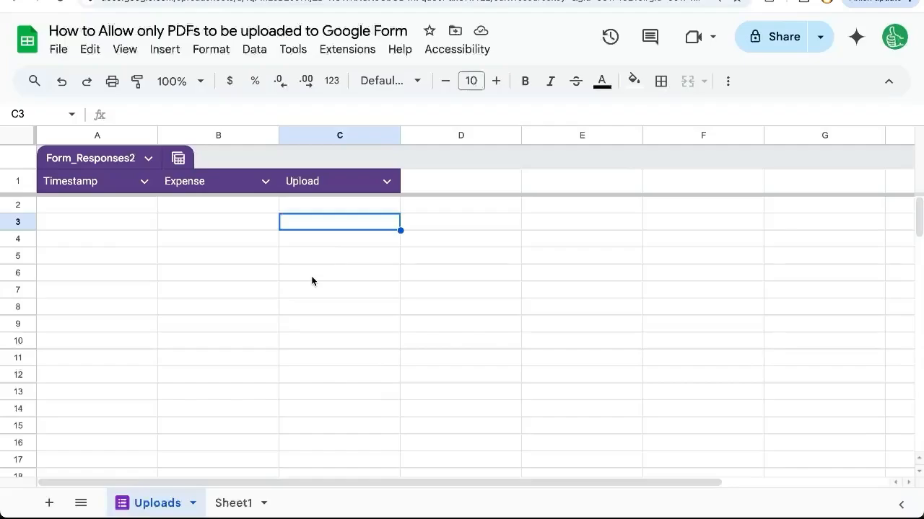
{"action": "mouse_move", "coordinate": [223, 208]}
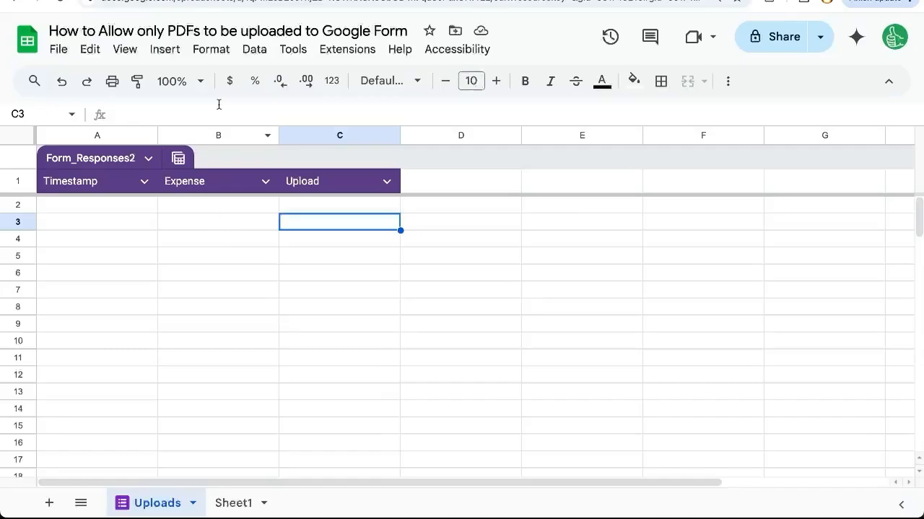
{"action": "mouse_move", "coordinate": [253, 217]}
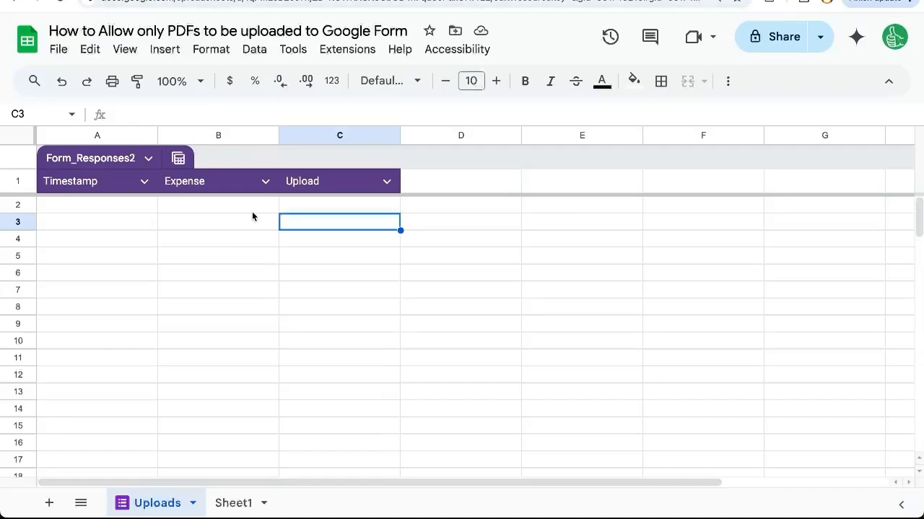
{"action": "mouse_move", "coordinate": [251, 235]}
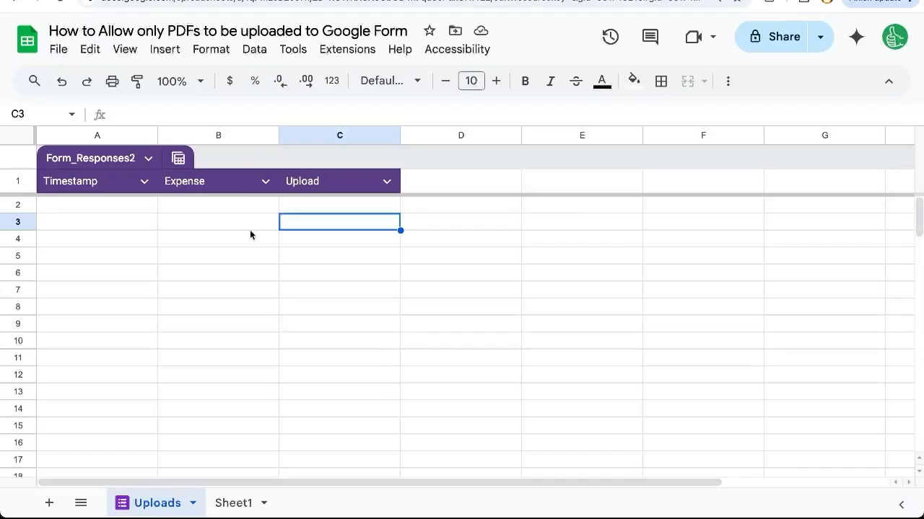
{"action": "mouse_move", "coordinate": [231, 225]}
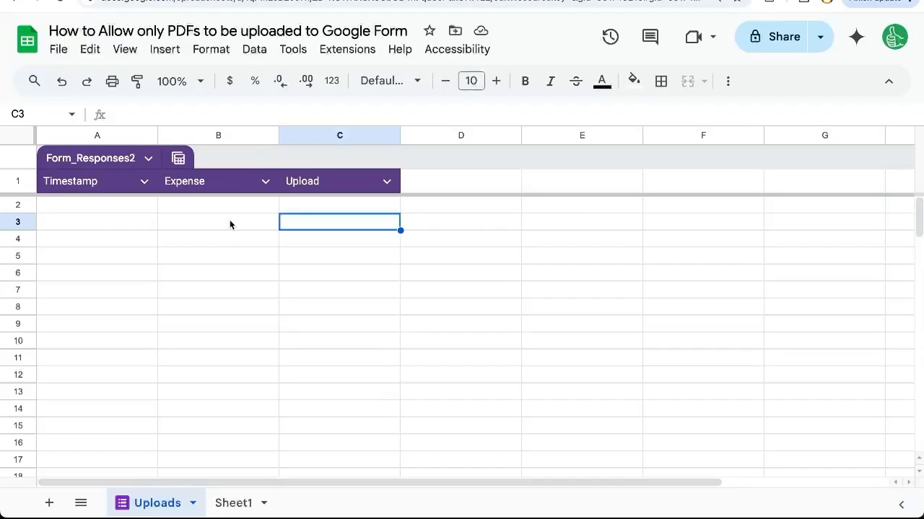
{"action": "left_click", "coordinate": [219, 223]}
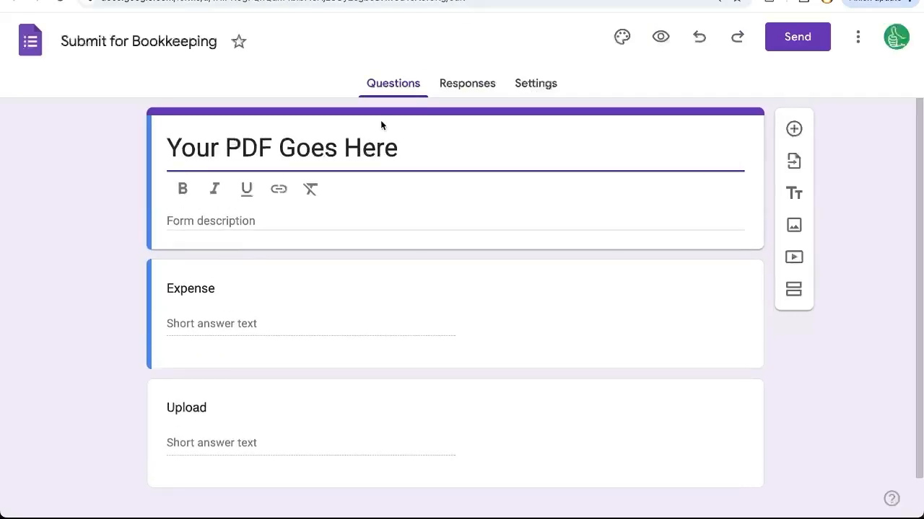
{"action": "scroll", "scroll_direction": "down", "scroll_amount": 3}
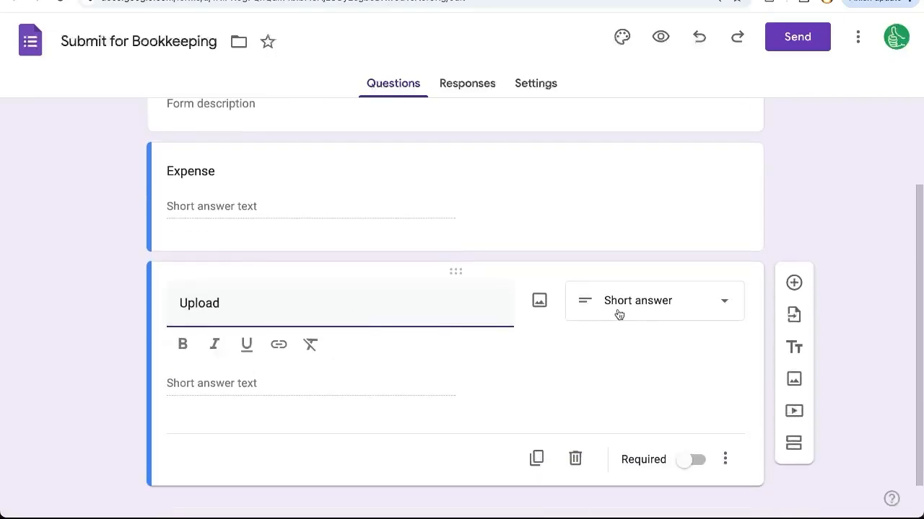
{"action": "left_click", "coordinate": [652, 300]}
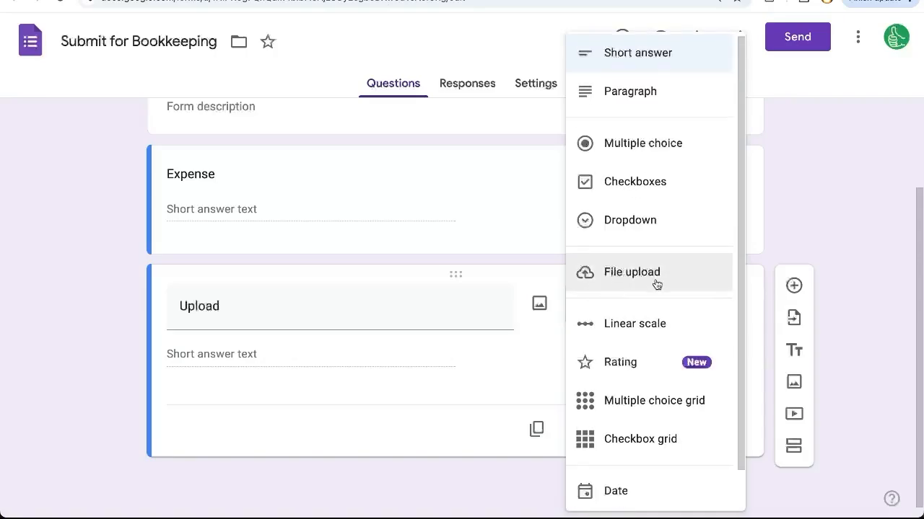
Step: Choose File upload for the Upload question, raising the 'upload files to Drive' notice
{"action": "left_click", "coordinate": [632, 271]}
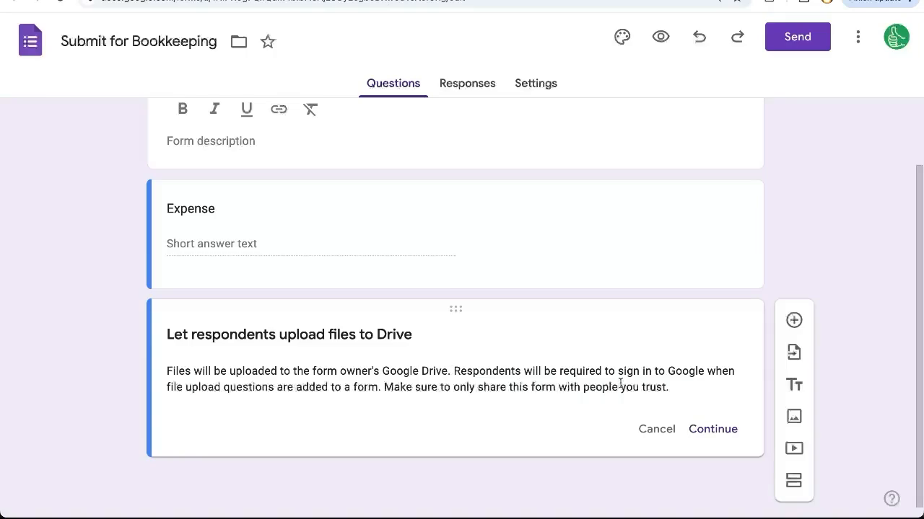
{"action": "left_click_drag", "start_coordinate": [453, 371], "coordinate": [687, 371]}
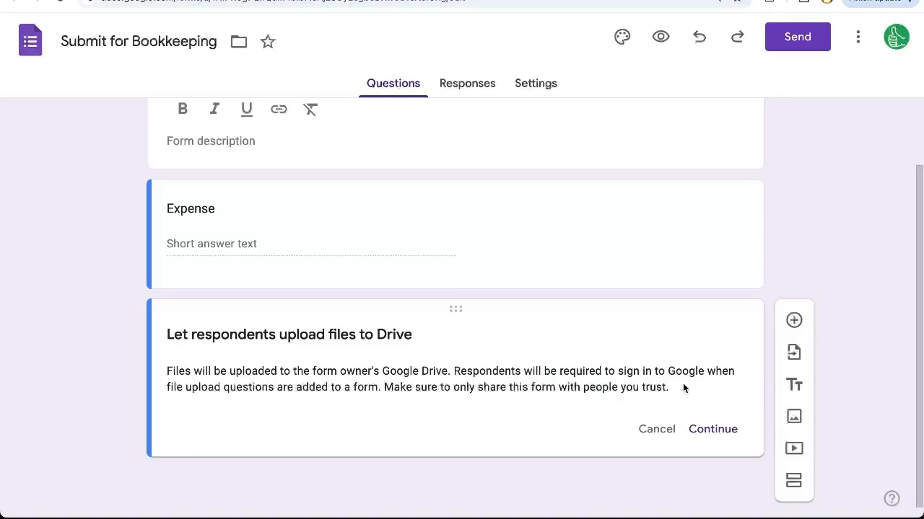
{"action": "mouse_move", "coordinate": [713, 430]}
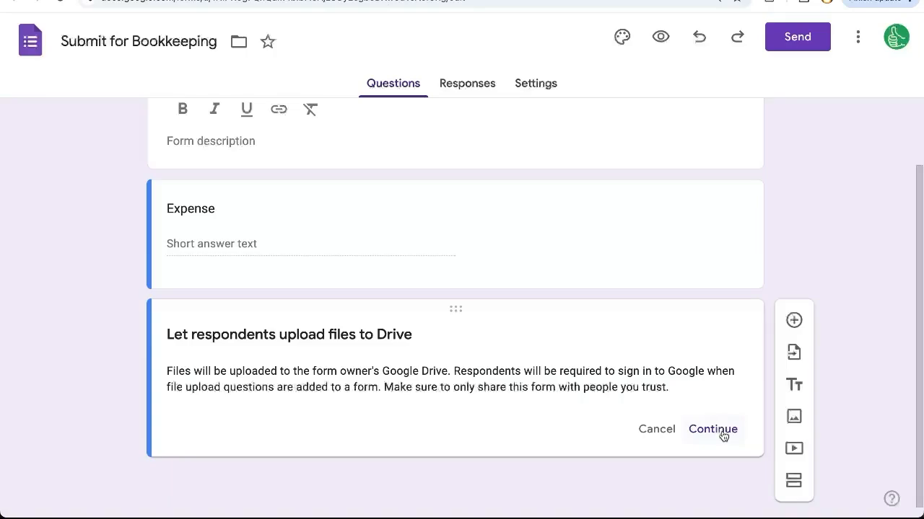
Step: Accept the Drive notice, then allow only specific file types with PDF ticked alone
{"action": "left_click", "coordinate": [713, 430]}
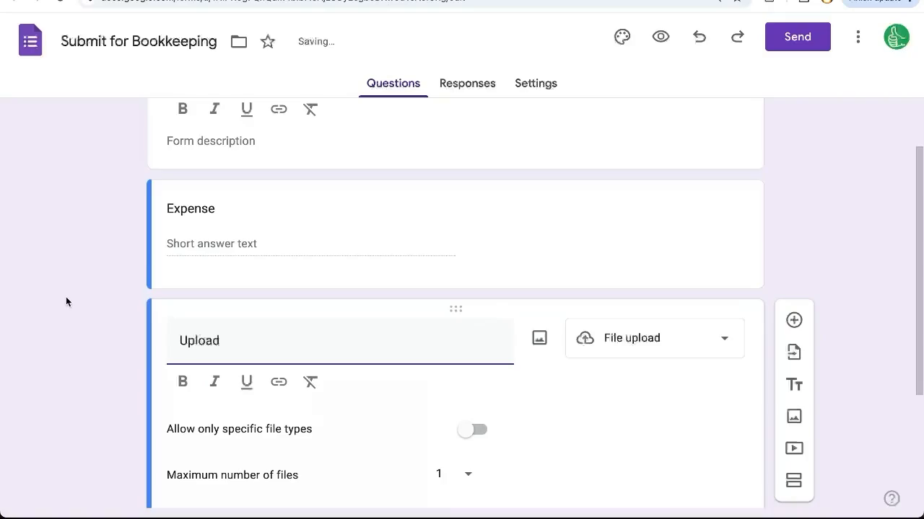
{"action": "scroll", "scroll_direction": "down", "scroll_amount": 3}
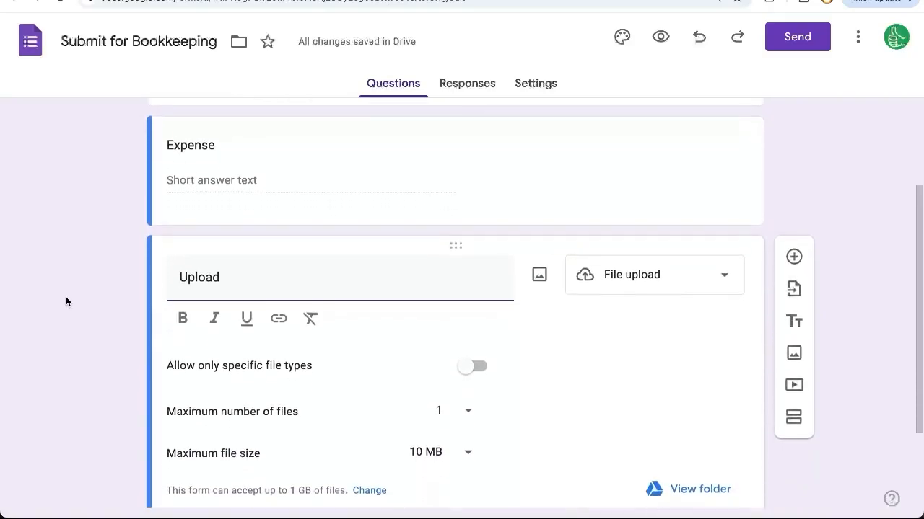
{"action": "scroll", "scroll_direction": "down", "scroll_amount": 3}
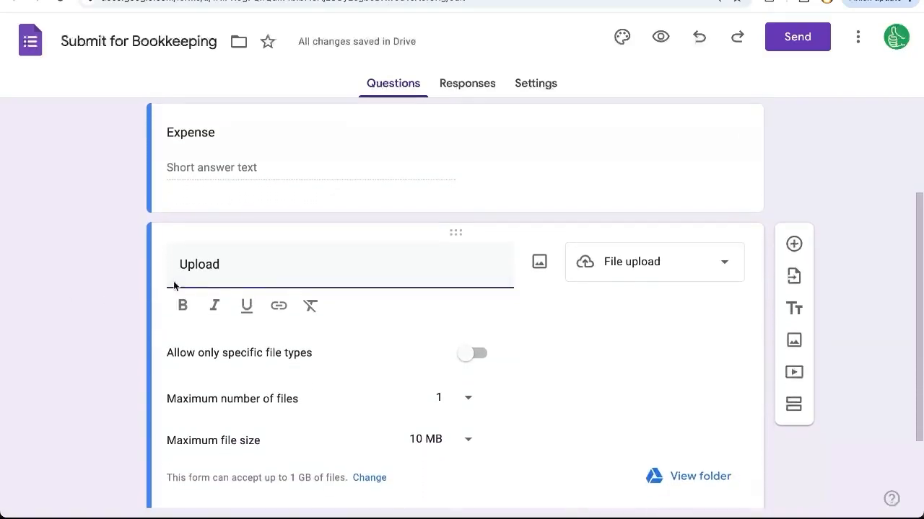
{"action": "scroll", "scroll_direction": "down", "scroll_amount": 3}
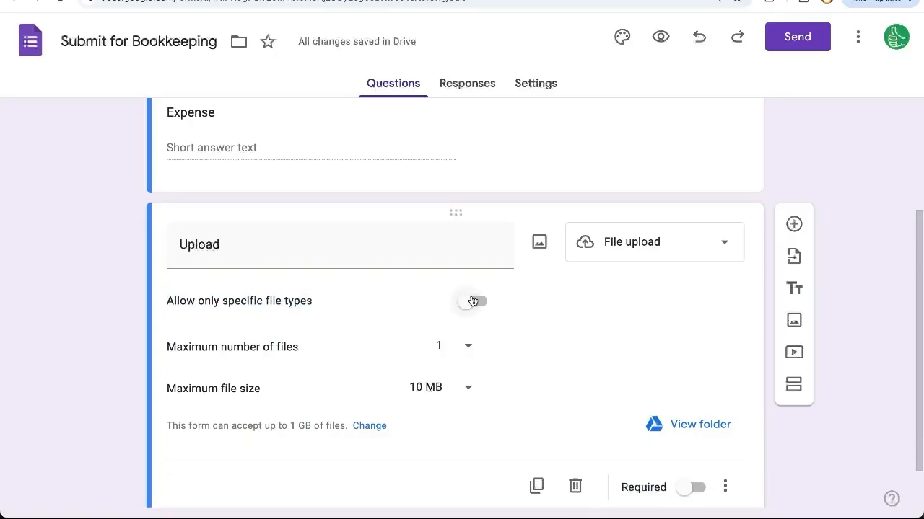
{"action": "left_click", "coordinate": [474, 301]}
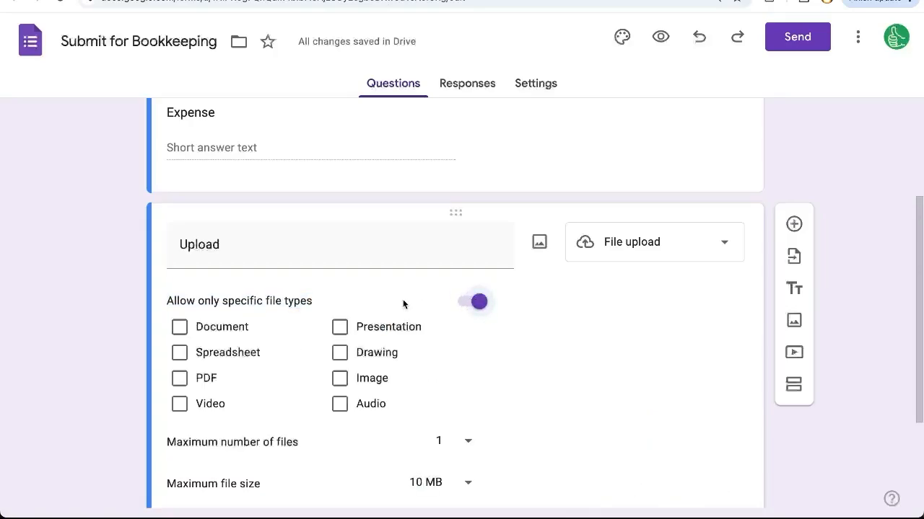
{"action": "mouse_move", "coordinate": [339, 404]}
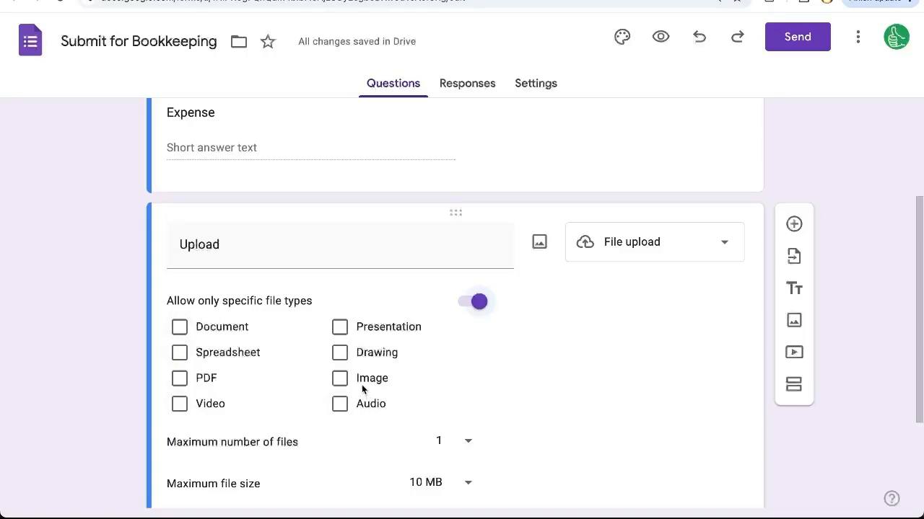
{"action": "left_click", "coordinate": [179, 378]}
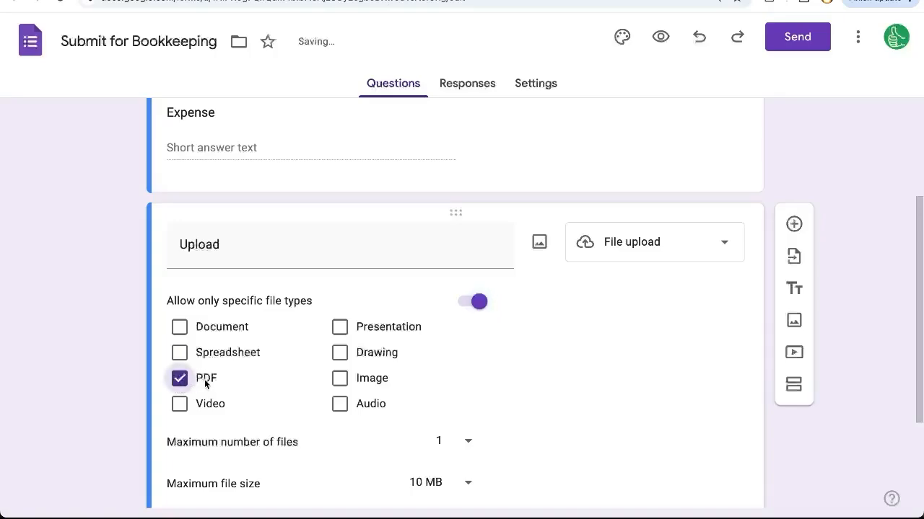
{"action": "mouse_move", "coordinate": [277, 407]}
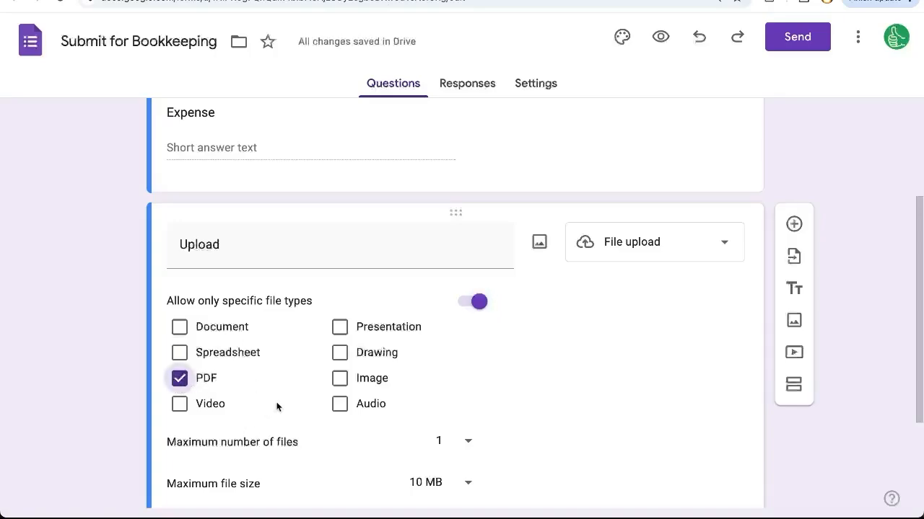
{"action": "mouse_move", "coordinate": [395, 411]}
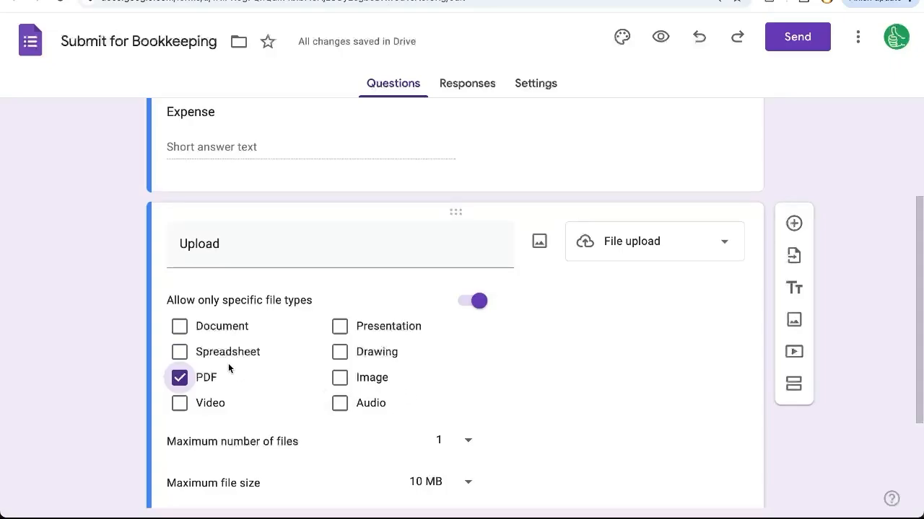
Step: Keep the maximum number of files at 1 and review the storage limit note
{"action": "scroll", "scroll_direction": "down", "scroll_amount": 3}
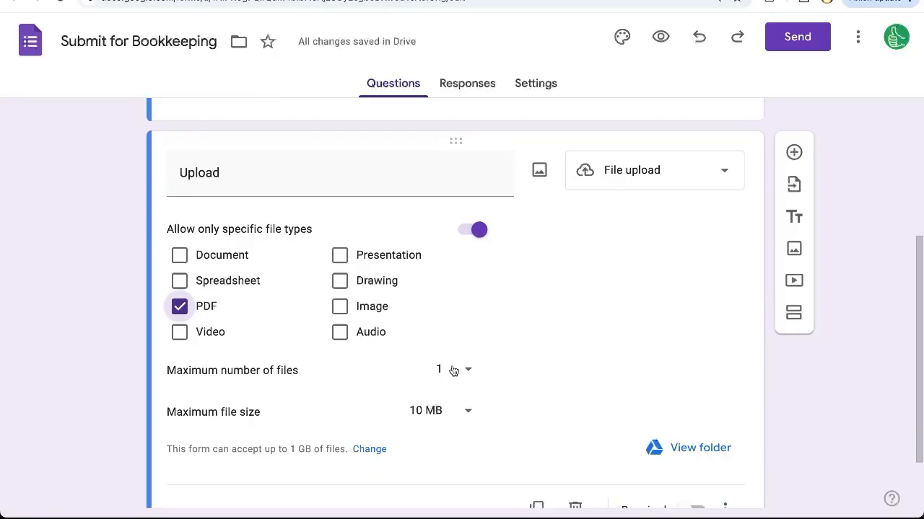
{"action": "mouse_move", "coordinate": [416, 360]}
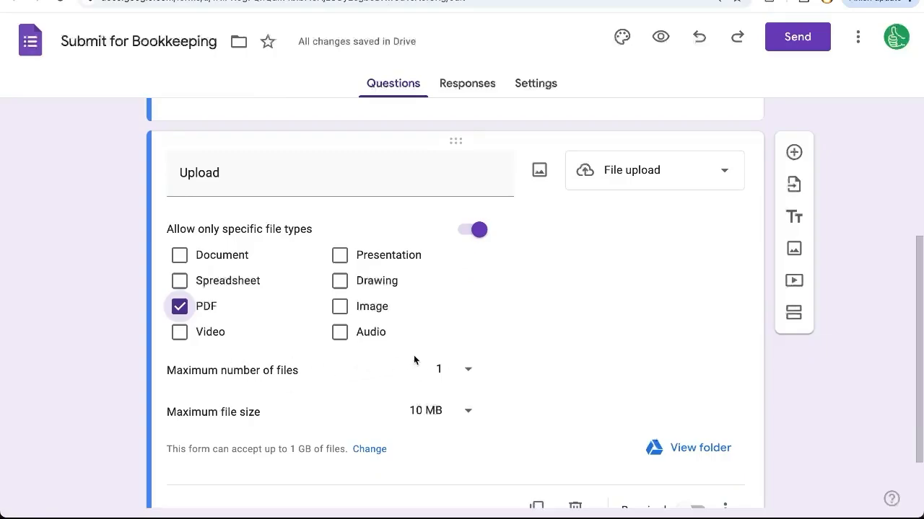
{"action": "left_click", "coordinate": [455, 370]}
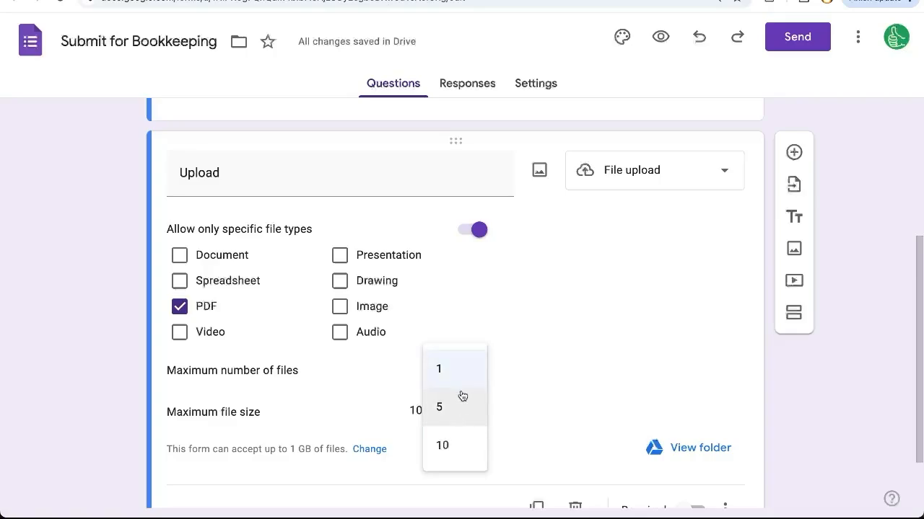
{"action": "mouse_move", "coordinate": [453, 407]}
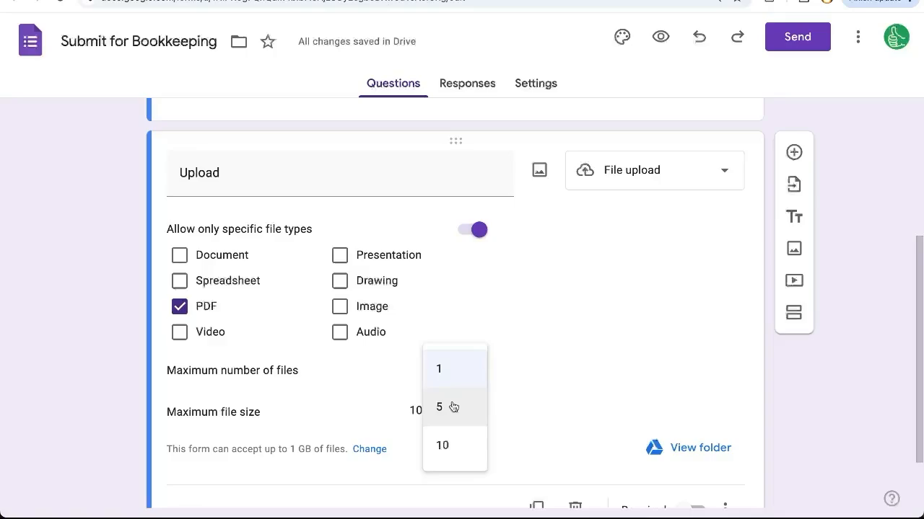
{"action": "mouse_move", "coordinate": [455, 447]}
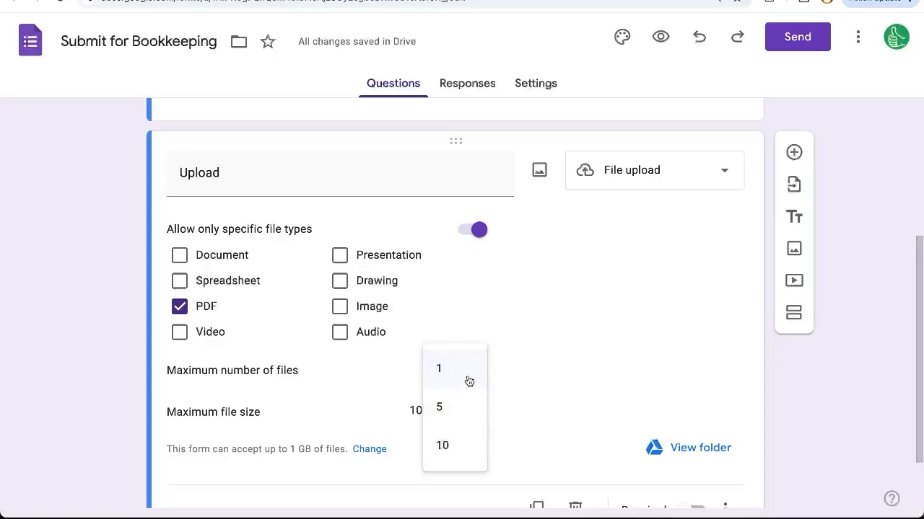
{"action": "left_click", "coordinate": [439, 370]}
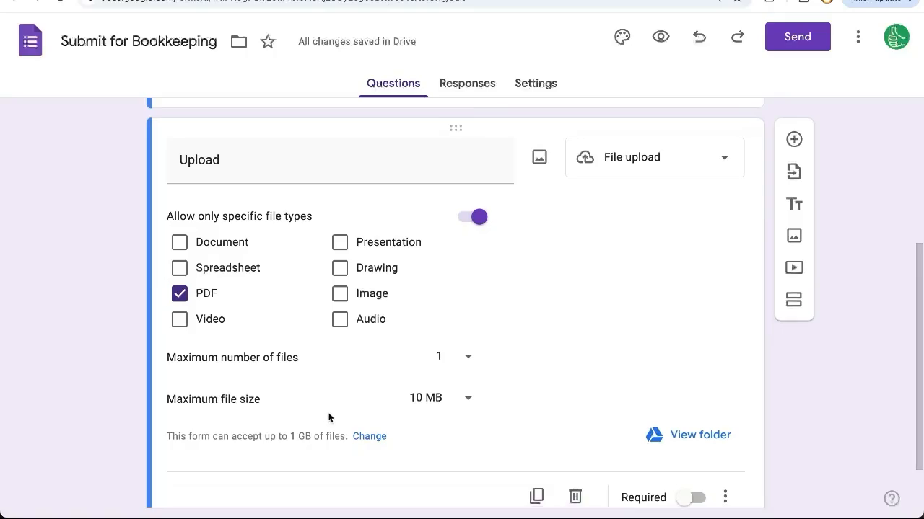
{"action": "left_click_drag", "start_coordinate": [166, 436], "coordinate": [282, 436]}
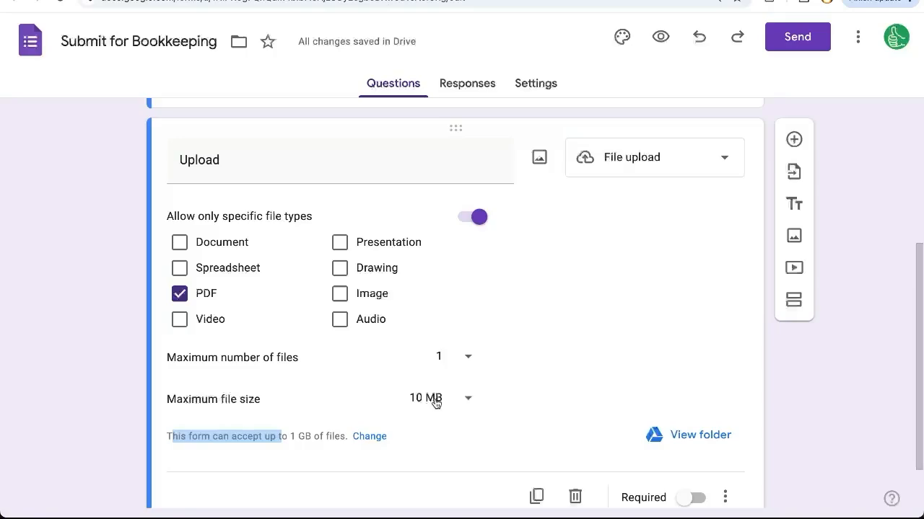
Step: Lower the maximum file size from 10 MB to 1 MB and confirm it stays at 1 MB
{"action": "left_click", "coordinate": [440, 399]}
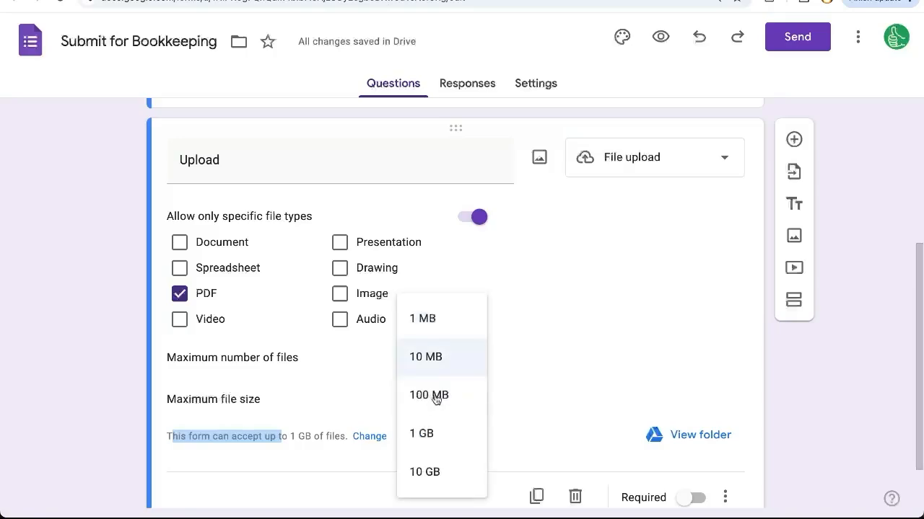
{"action": "mouse_move", "coordinate": [421, 319]}
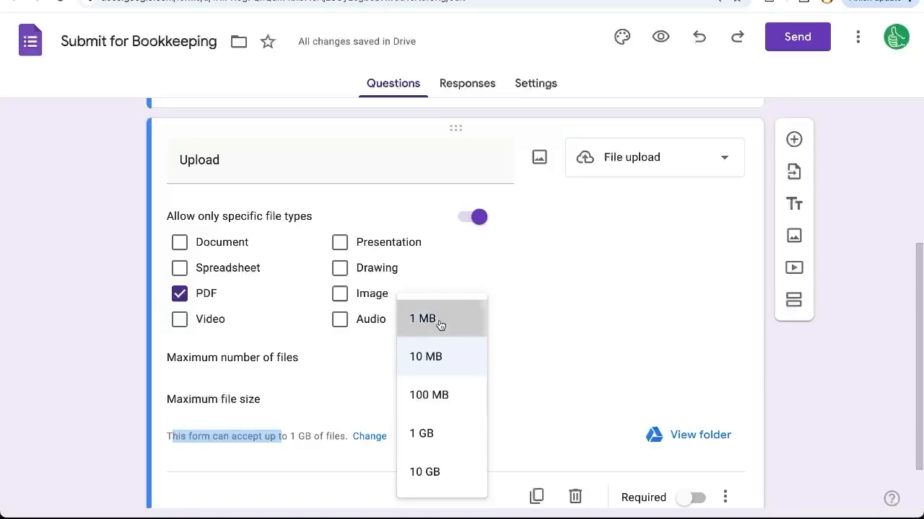
{"action": "left_click", "coordinate": [422, 319]}
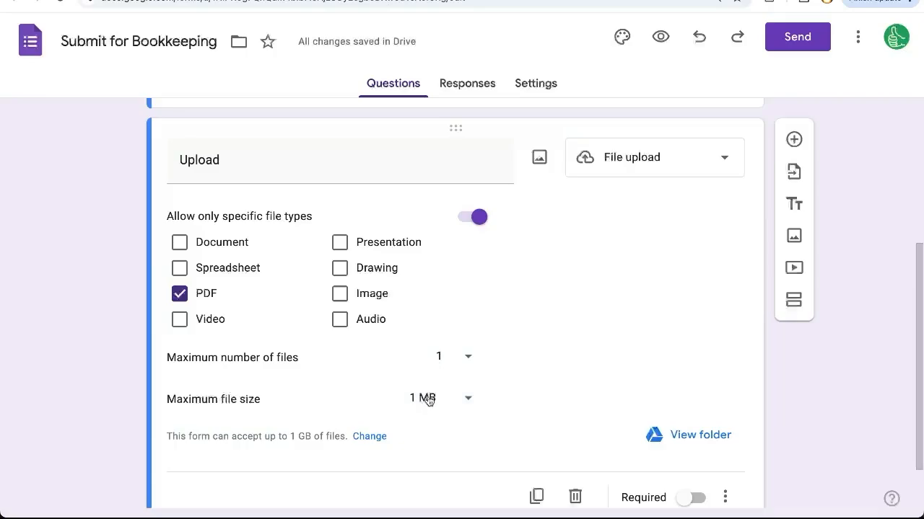
{"action": "mouse_move", "coordinate": [401, 401]}
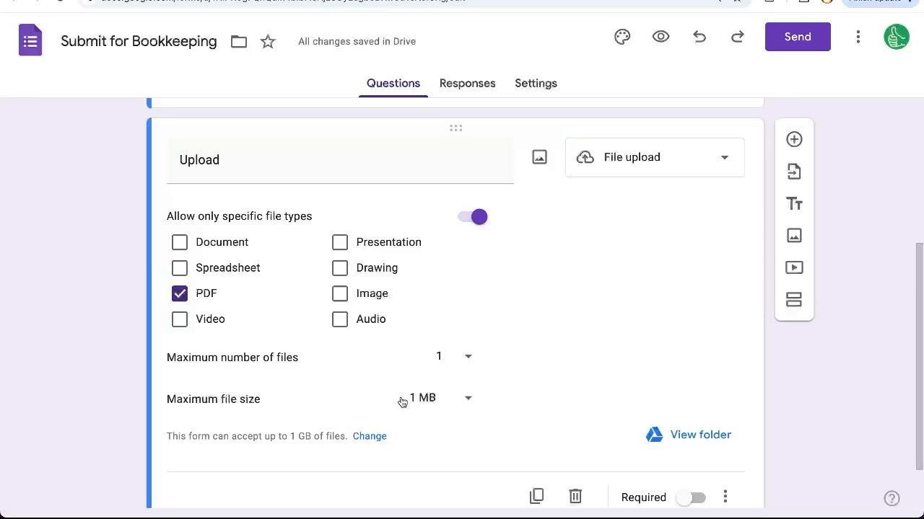
{"action": "mouse_move", "coordinate": [445, 375]}
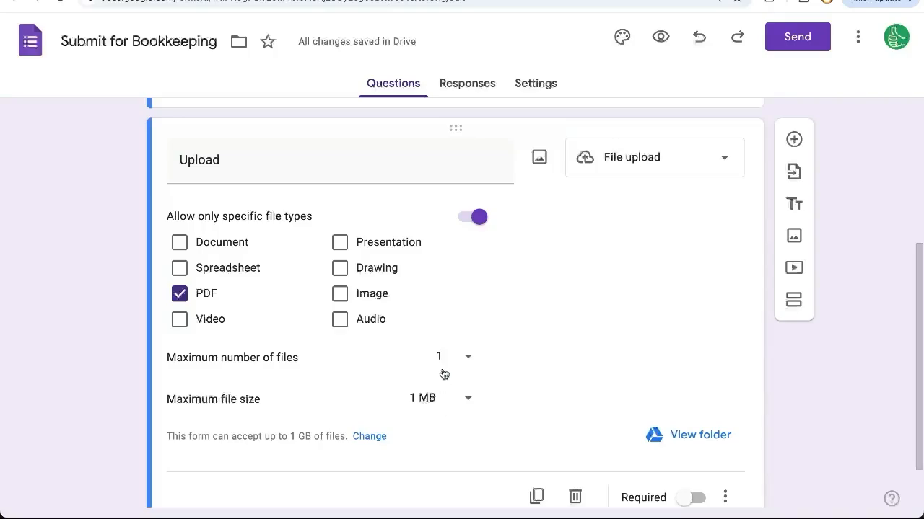
{"action": "mouse_move", "coordinate": [460, 326]}
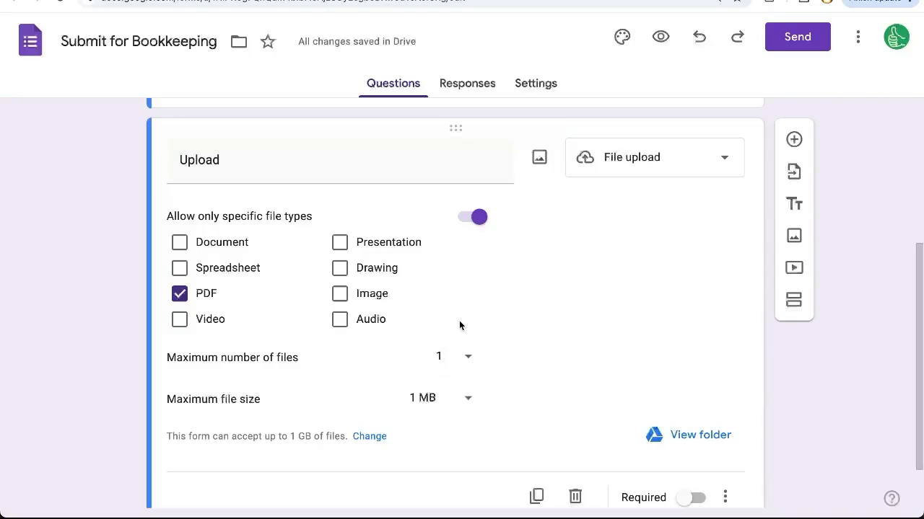
{"action": "left_click", "coordinate": [440, 398]}
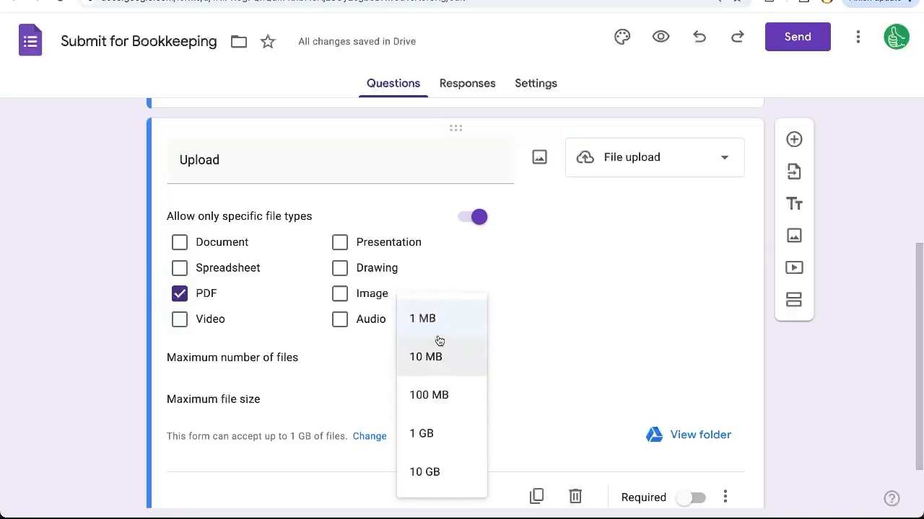
{"action": "left_click", "coordinate": [421, 319]}
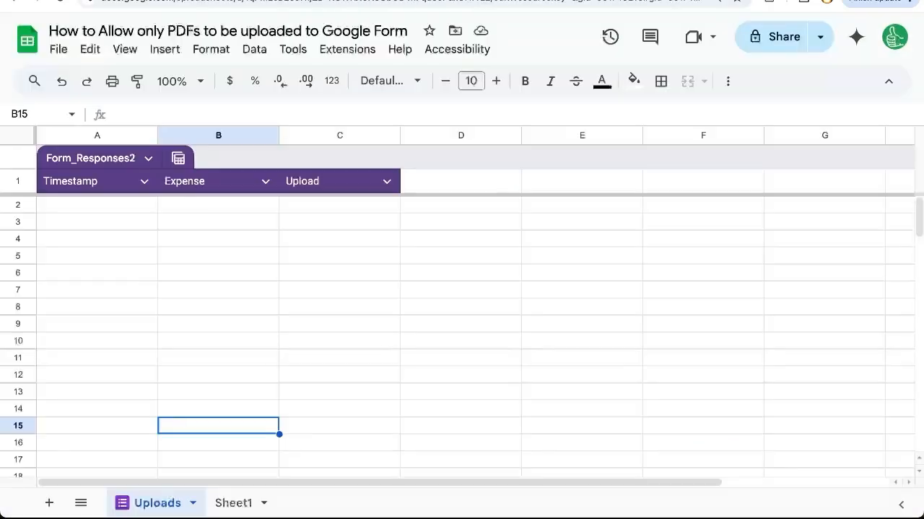
{"action": "left_click", "coordinate": [339, 222]}
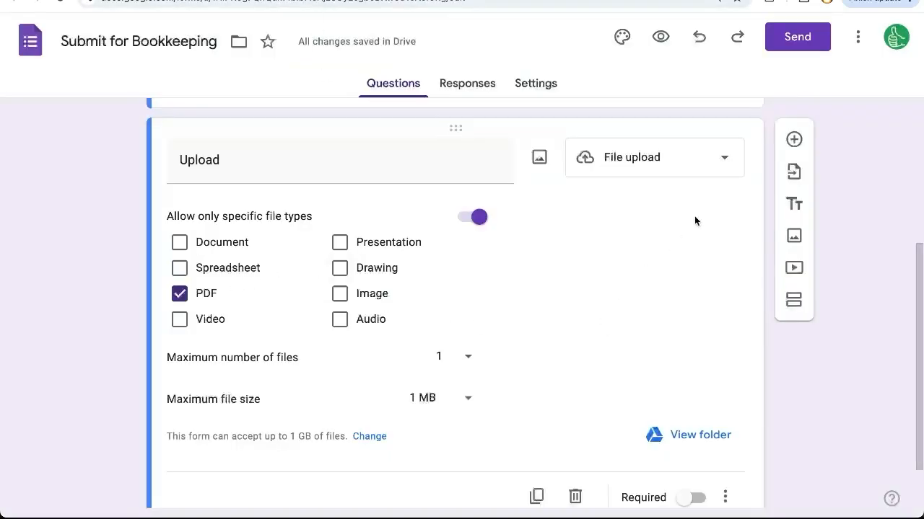
Step: Preview the live form, checking the Upload note reads one PDF file, max 1 MB
{"action": "left_click", "coordinate": [659, 36]}
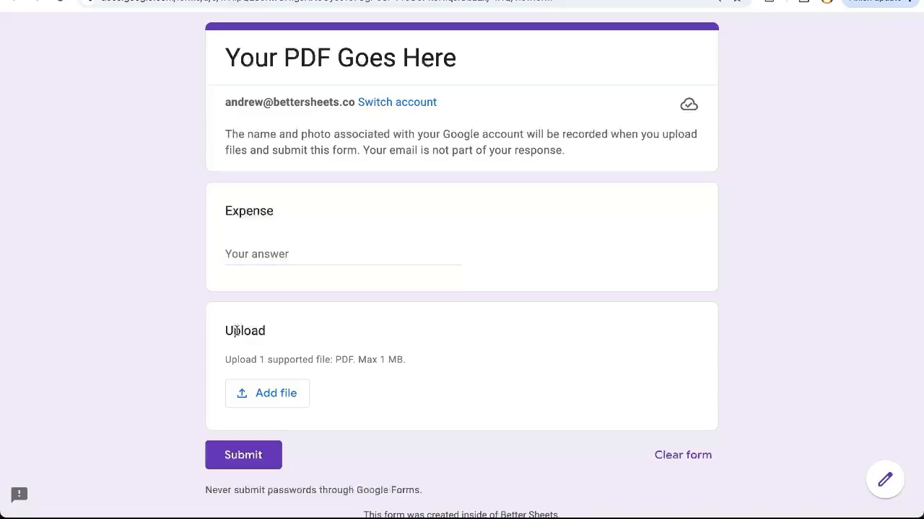
{"action": "left_click_drag", "start_coordinate": [225, 360], "coordinate": [340, 360]}
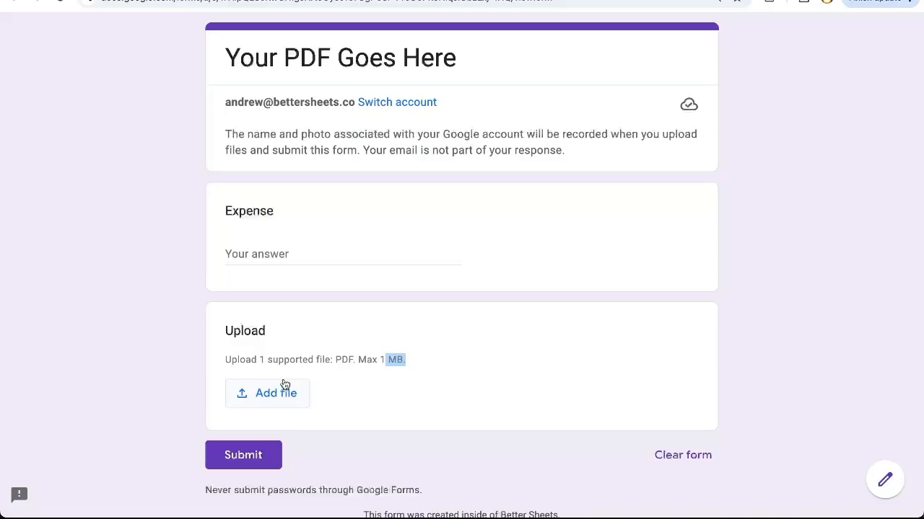
{"action": "left_click_drag", "start_coordinate": [225, 133], "coordinate": [323, 133]}
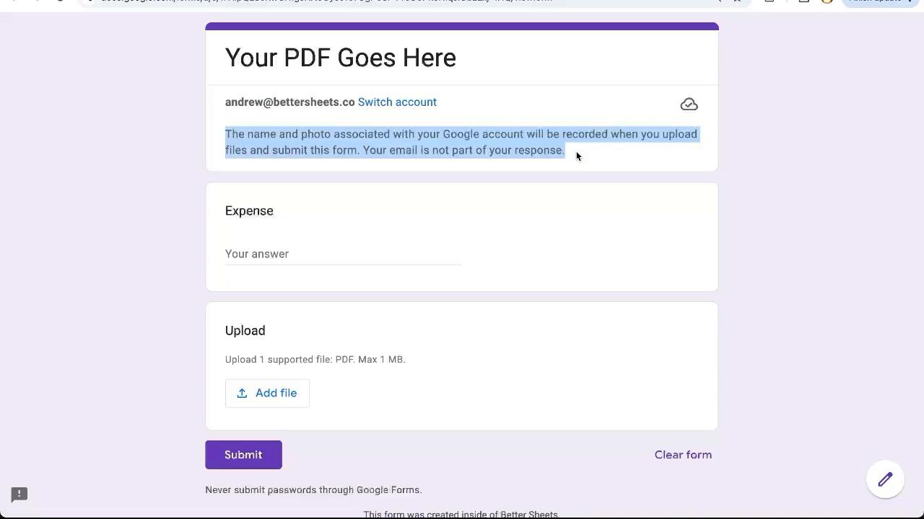
{"action": "mouse_move", "coordinate": [436, 142]}
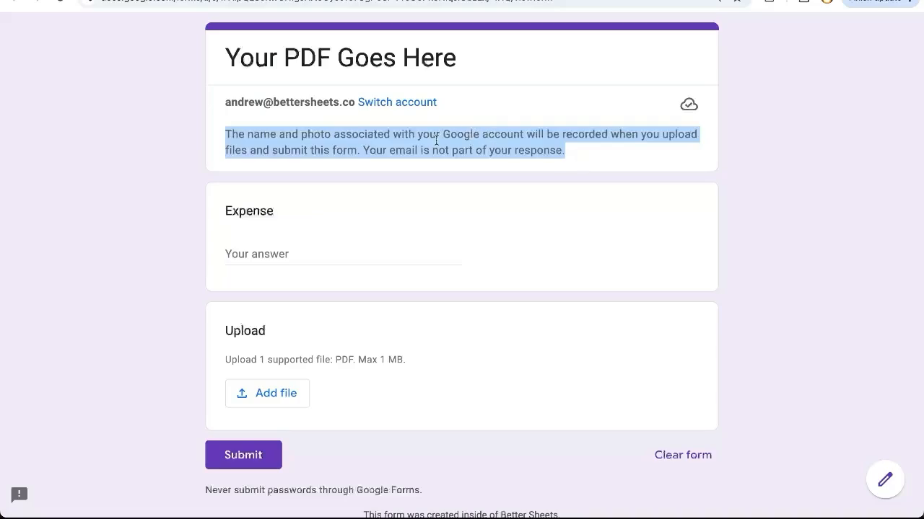
{"action": "mouse_move", "coordinate": [373, 60]}
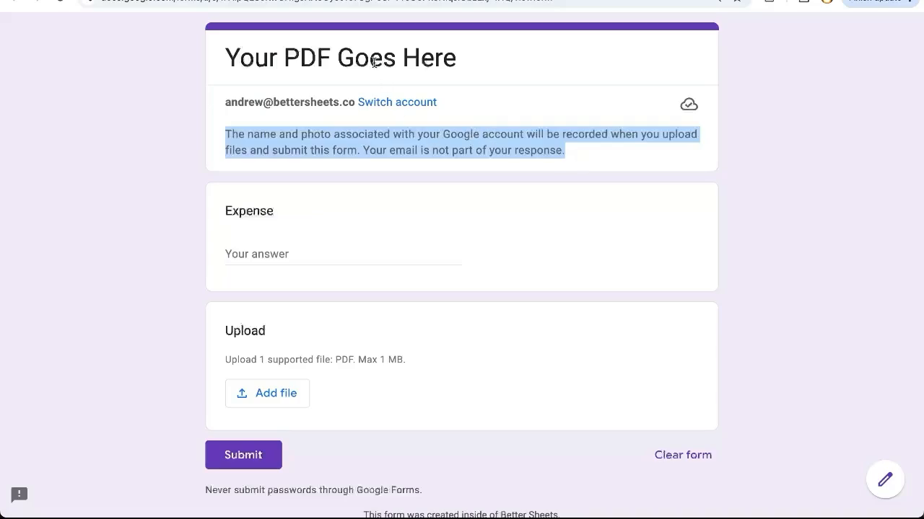